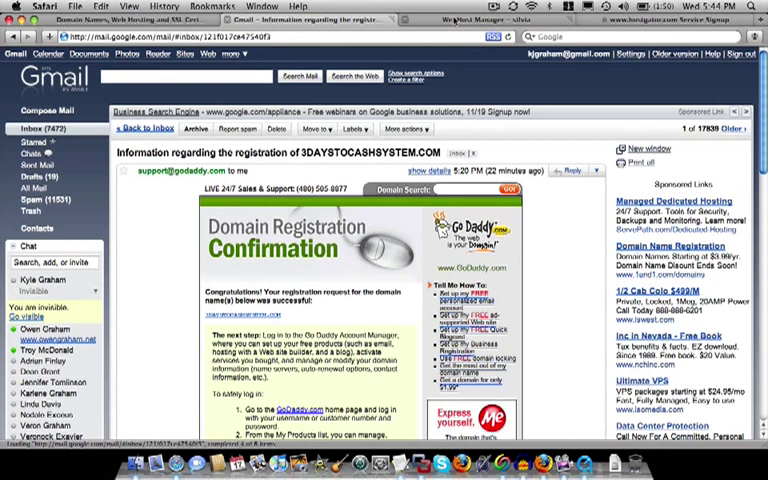
- Bring the WHM server manager home page to the front in place of Gmail
click(480, 20)
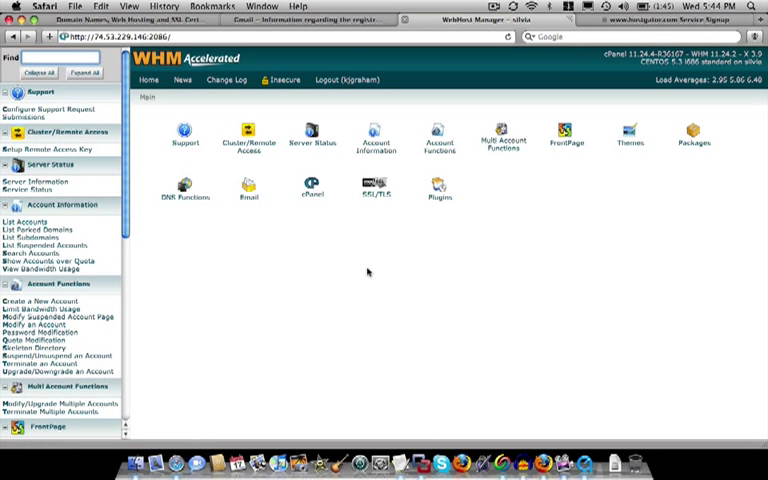
mouse_move(336, 268)
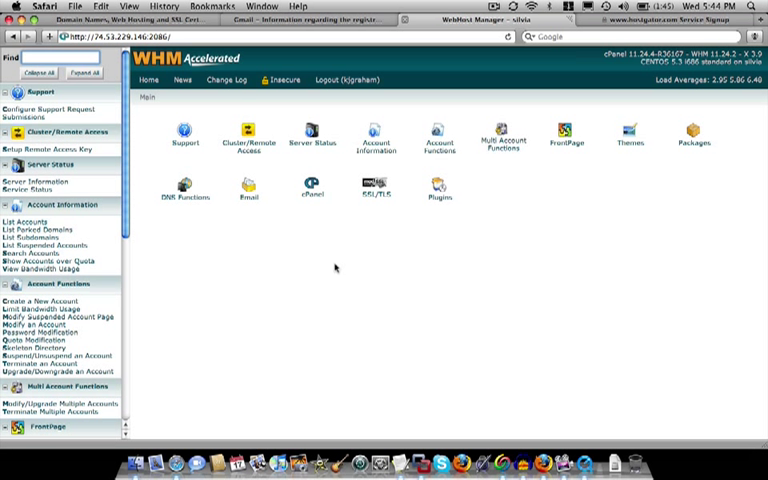
mouse_move(32, 302)
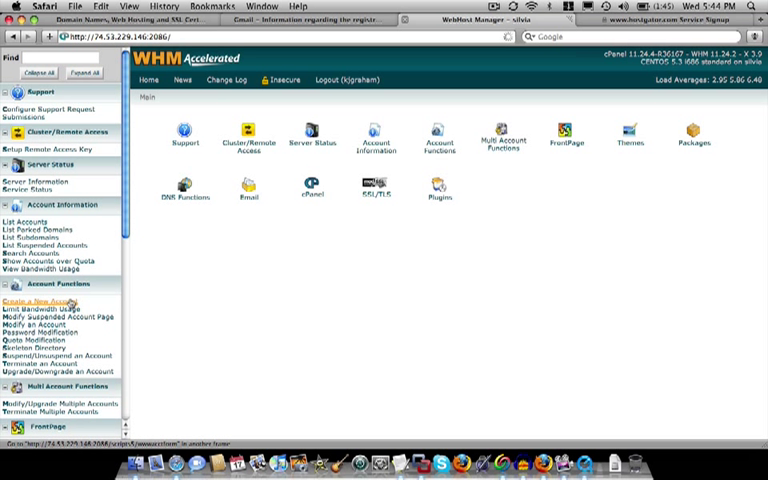
- Begin a new hosting account for the domain 3DaysToCashSystem.com
click(38, 300)
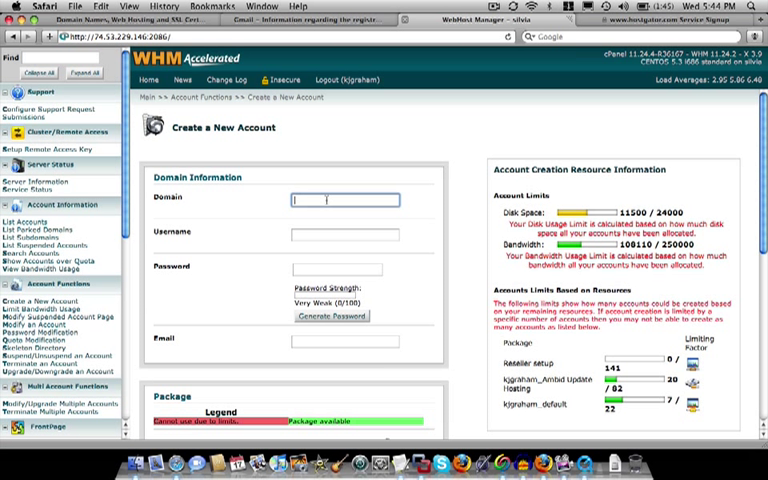
text(3Days)
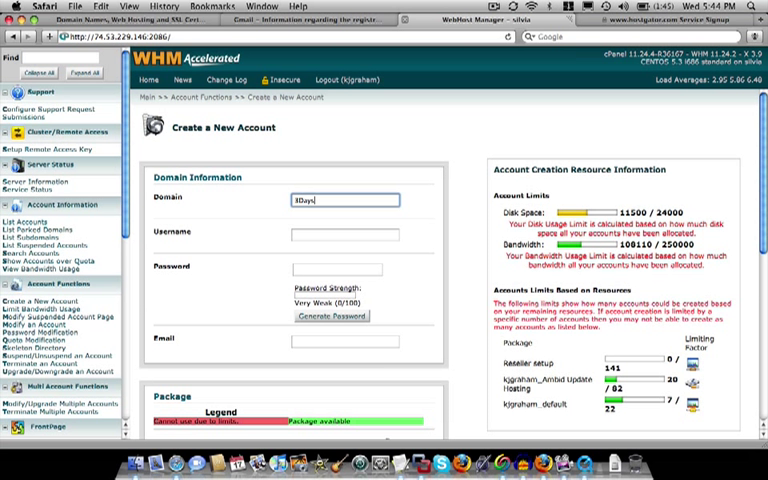
text(ToCashSyste)
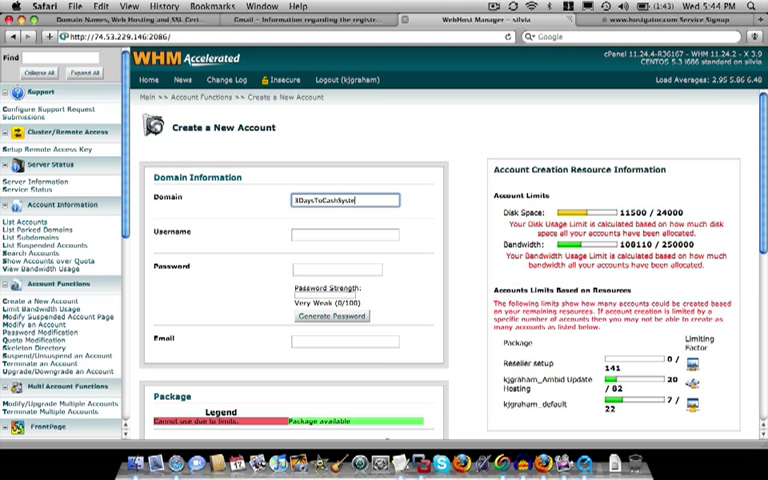
text(.com)
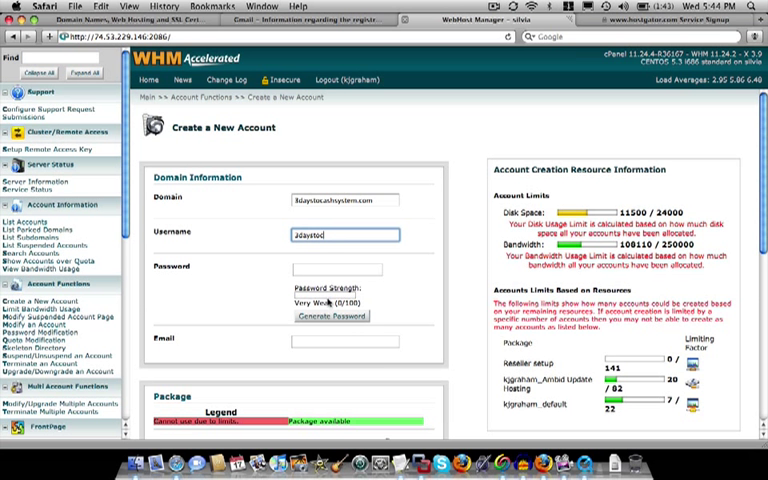
- Give the account a generated strong password and the username 'Threedays'
click(332, 316)
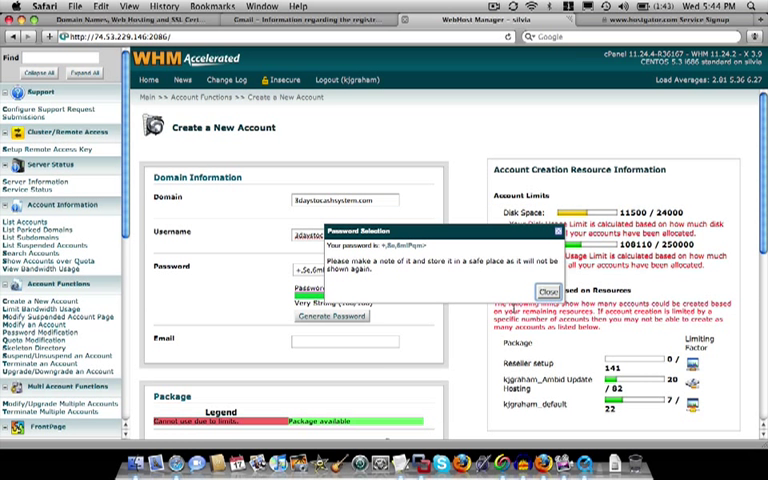
click(548, 288)
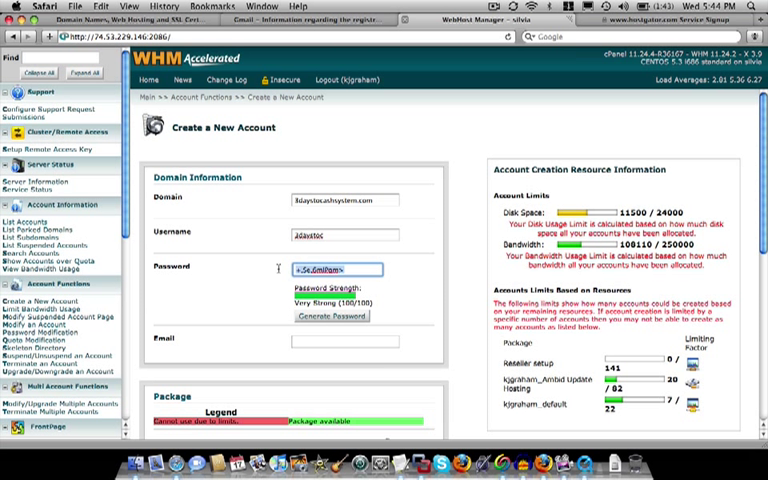
mouse_move(278, 270)
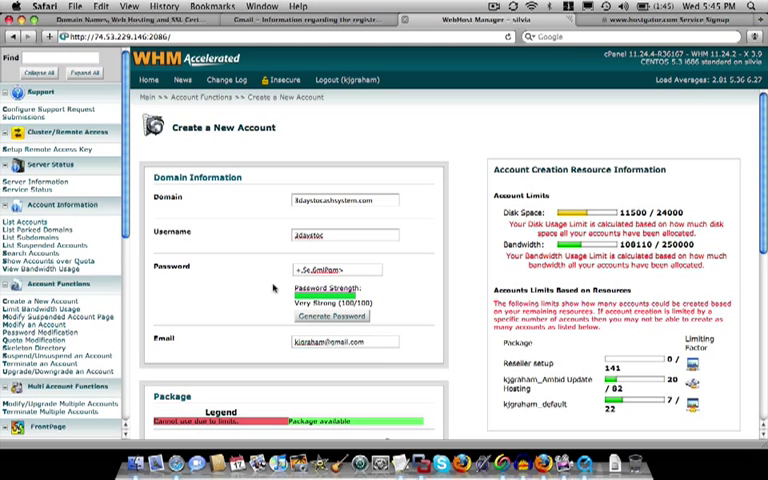
scroll(down, 3)
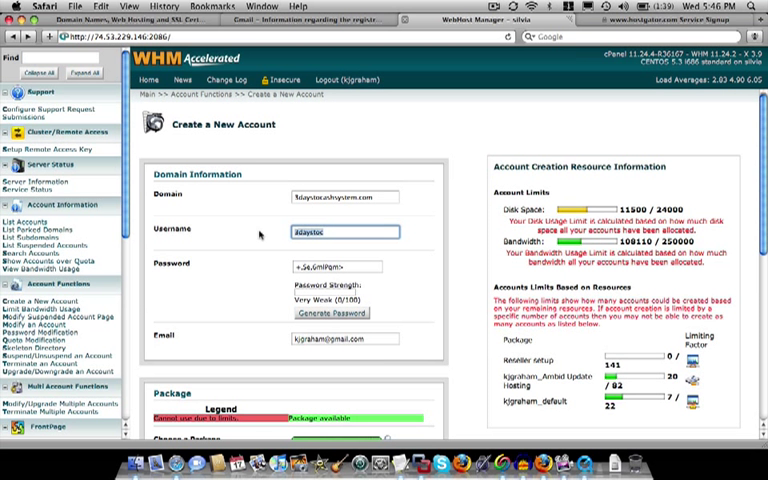
text(Threedays)
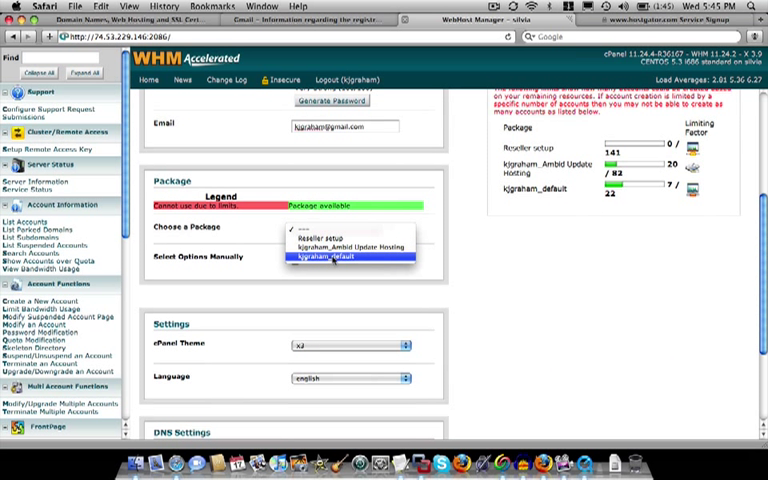
- Assign the default hosting package and create the account
click(344, 256)
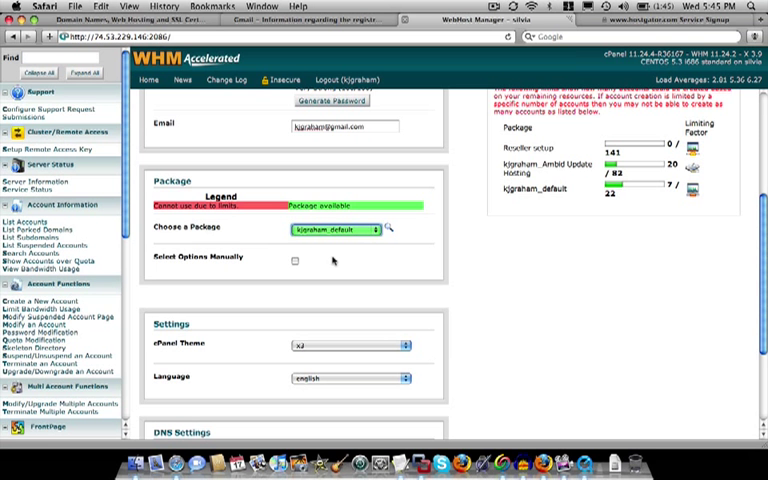
scroll(down, 3)
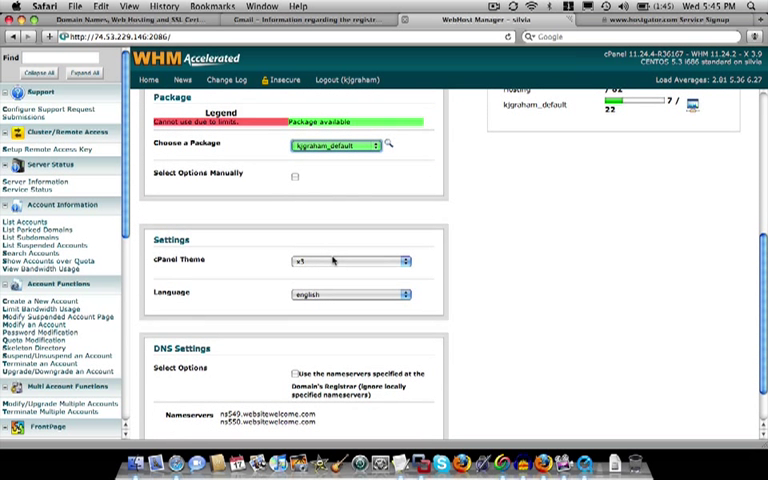
scroll(down, 3)
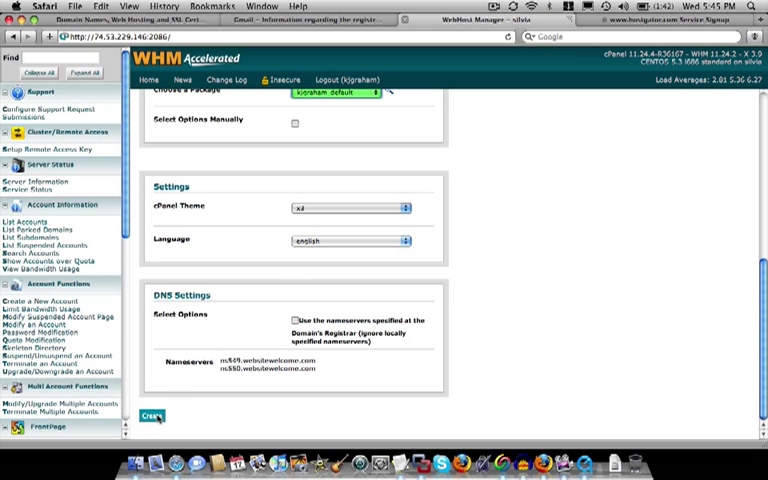
click(156, 416)
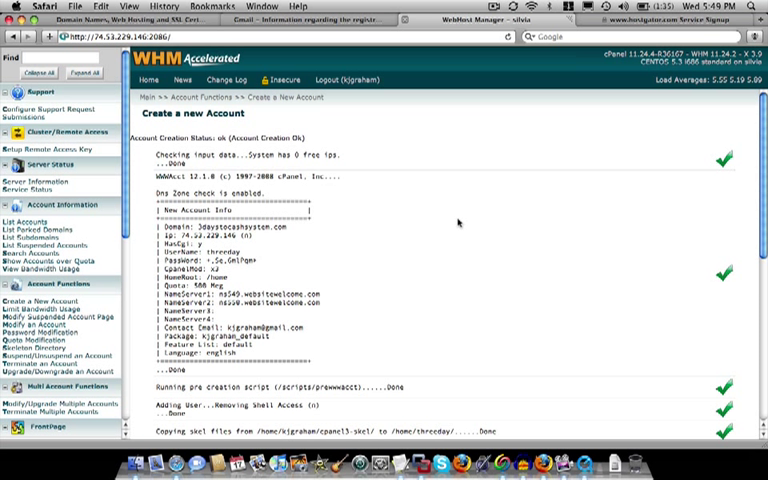
mouse_move(458, 222)
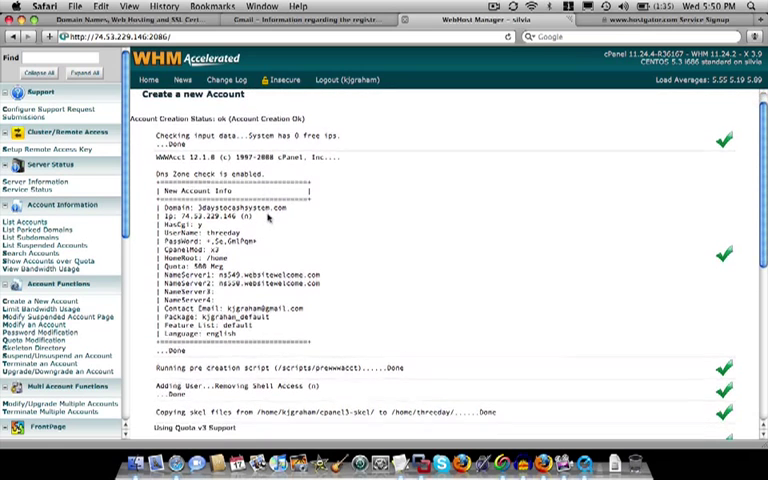
- Review the account creation results log for 3DaysToCashSystem.com
scroll(down, 3)
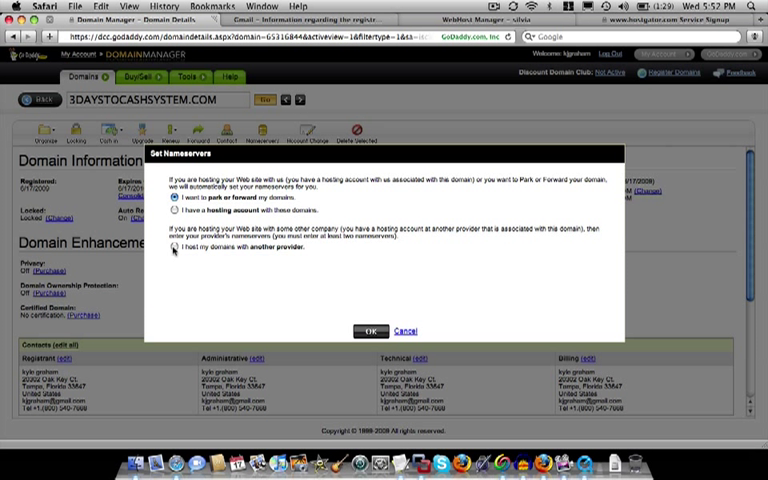
- Point the domain to another provider's nameservers ns54 and ns55.websitewelcome.com and submit
click(174, 246)
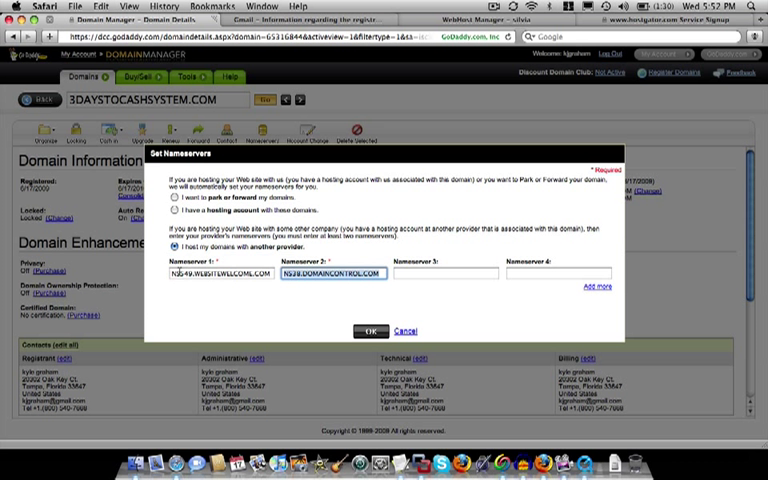
text(ns54.websitewelcome.com)
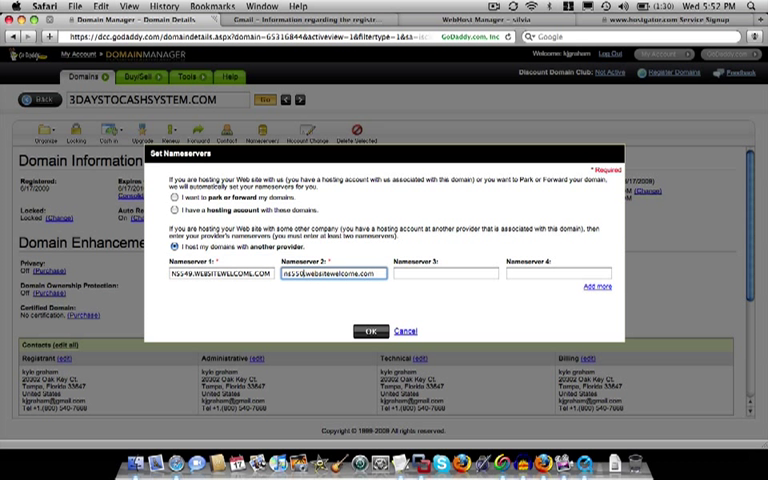
mouse_move(360, 318)
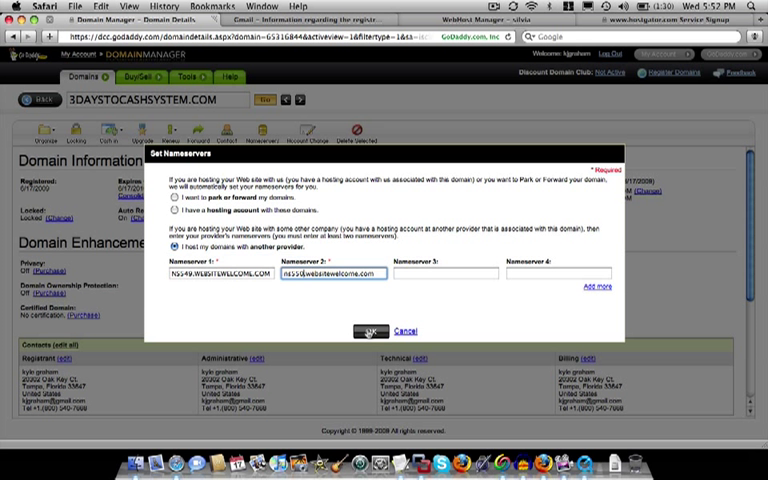
click(372, 332)
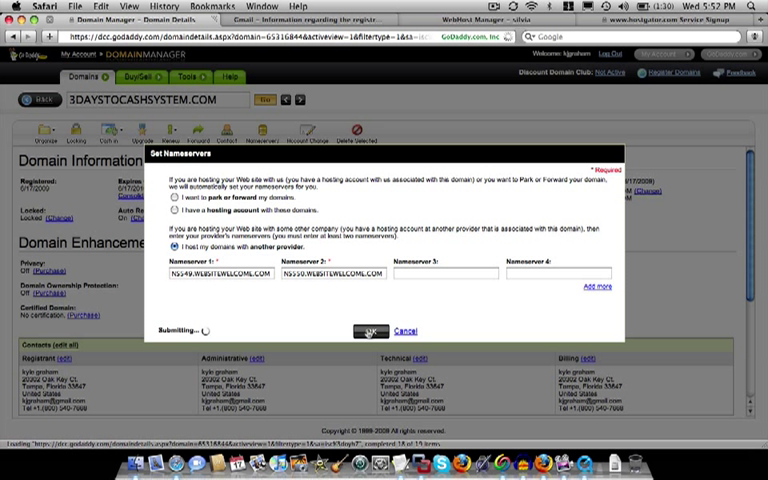
click(370, 332)
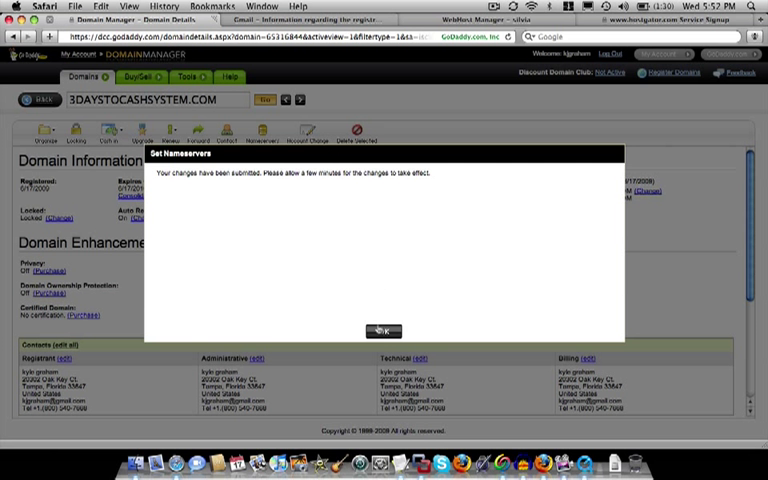
- Dismiss the nameserver confirmation and start entering 3Days... in a new Safari tab's address bar
click(386, 332)
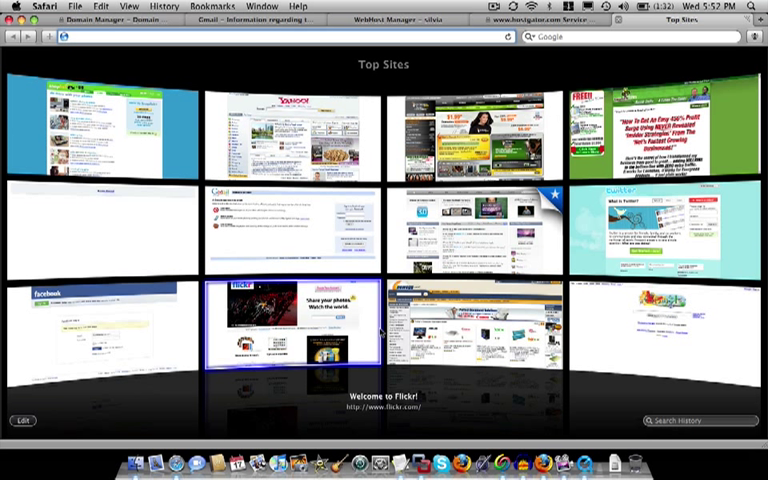
text(3Days)
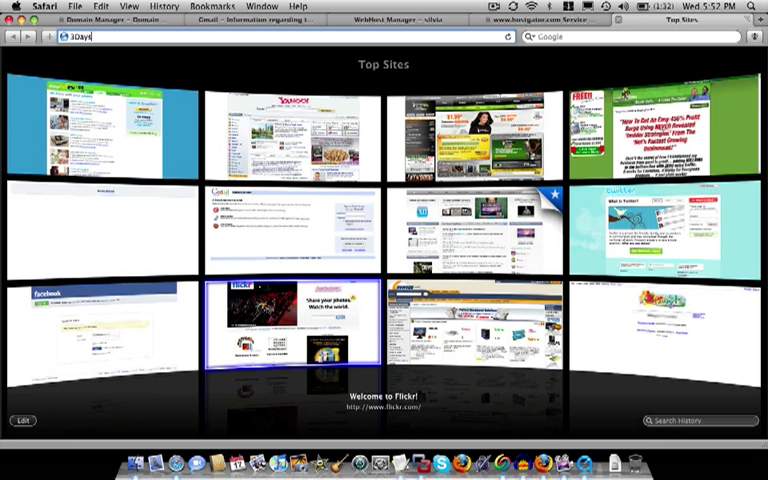